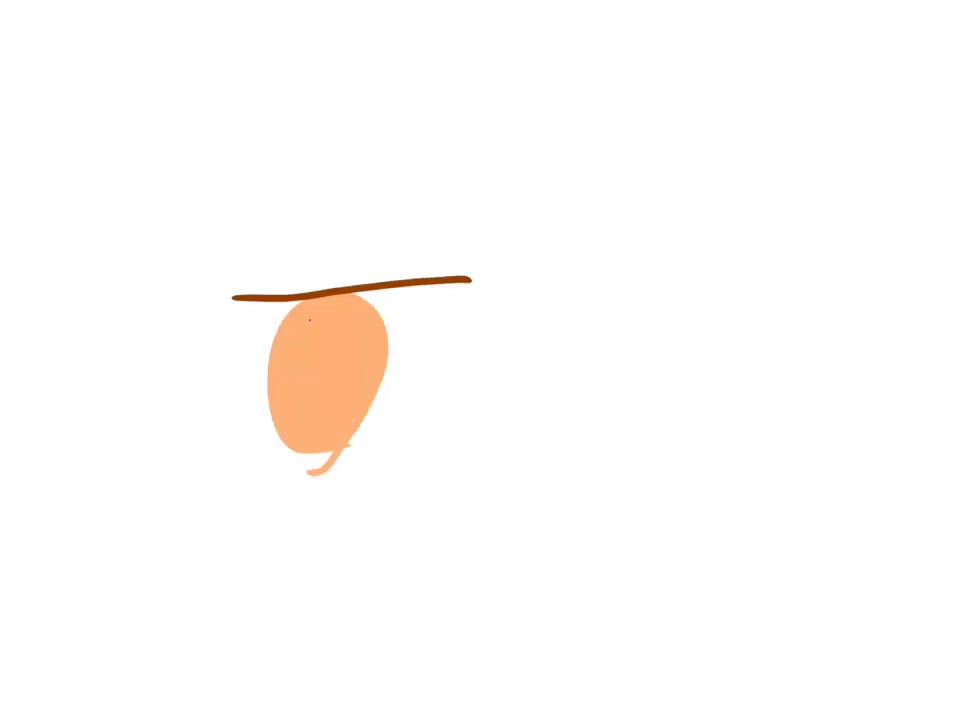
- Scribble a black sunglasses lens on the left of the peach head with an arm curving right
left_click_drag(300, 340, 360, 370)
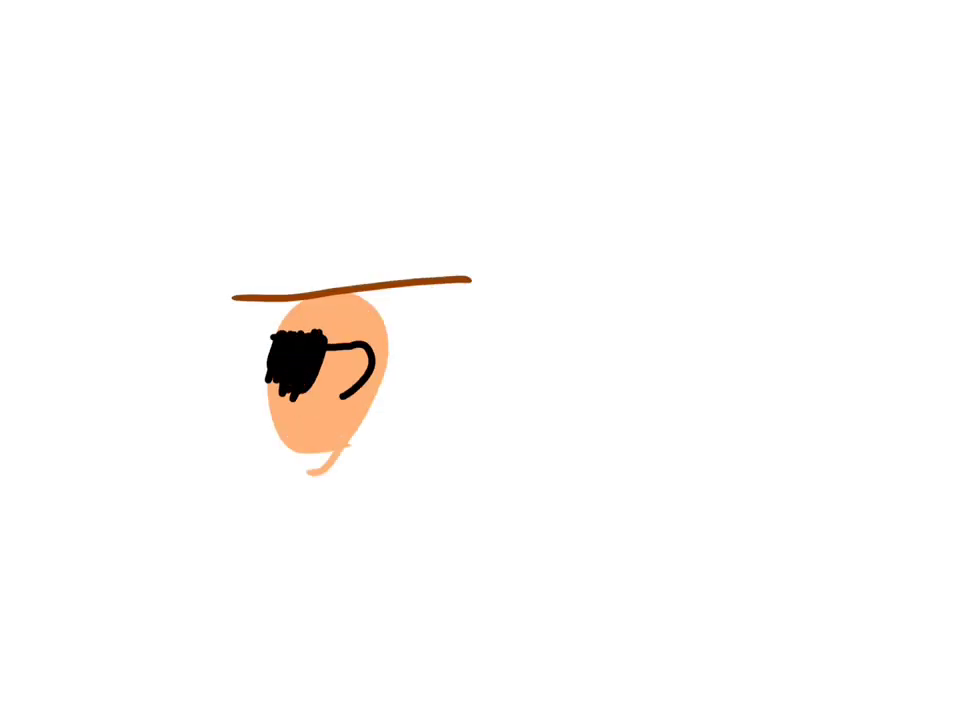